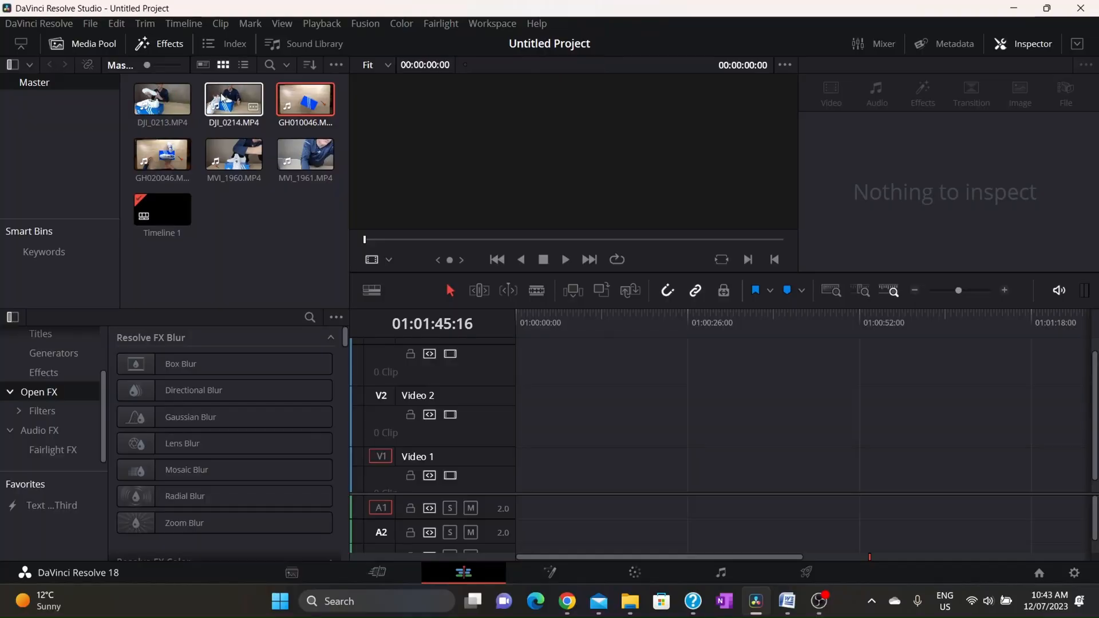
# Step: Place MVI_1960 on V1, DJI_0213 on V2 and GH010046 on V3 at the timeline start
pyautogui.click(233, 154)
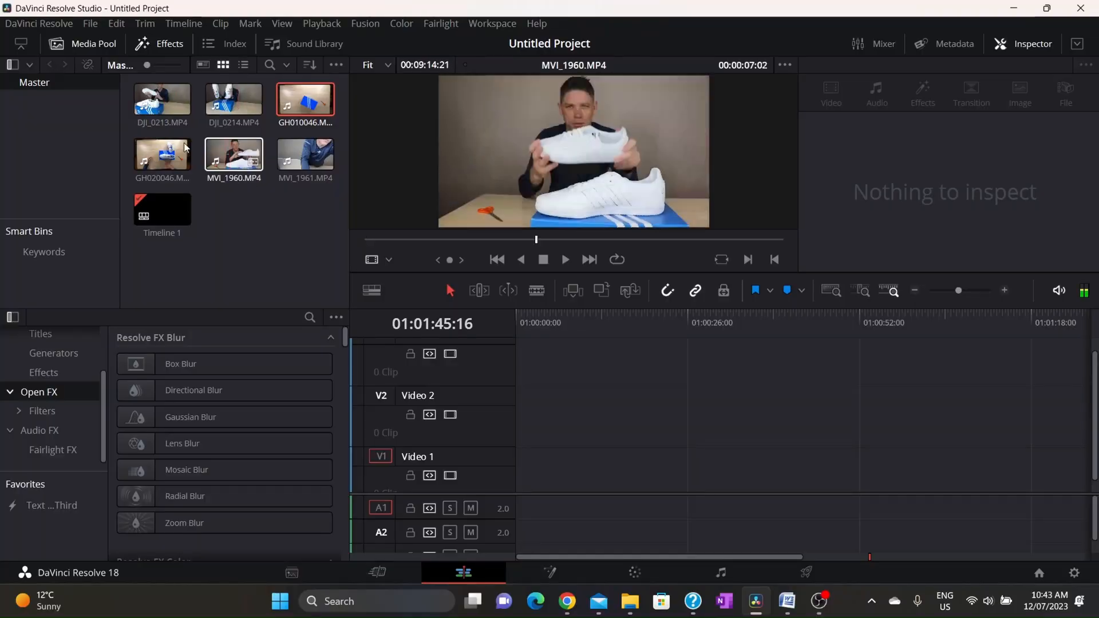
pyautogui.click(233, 156)
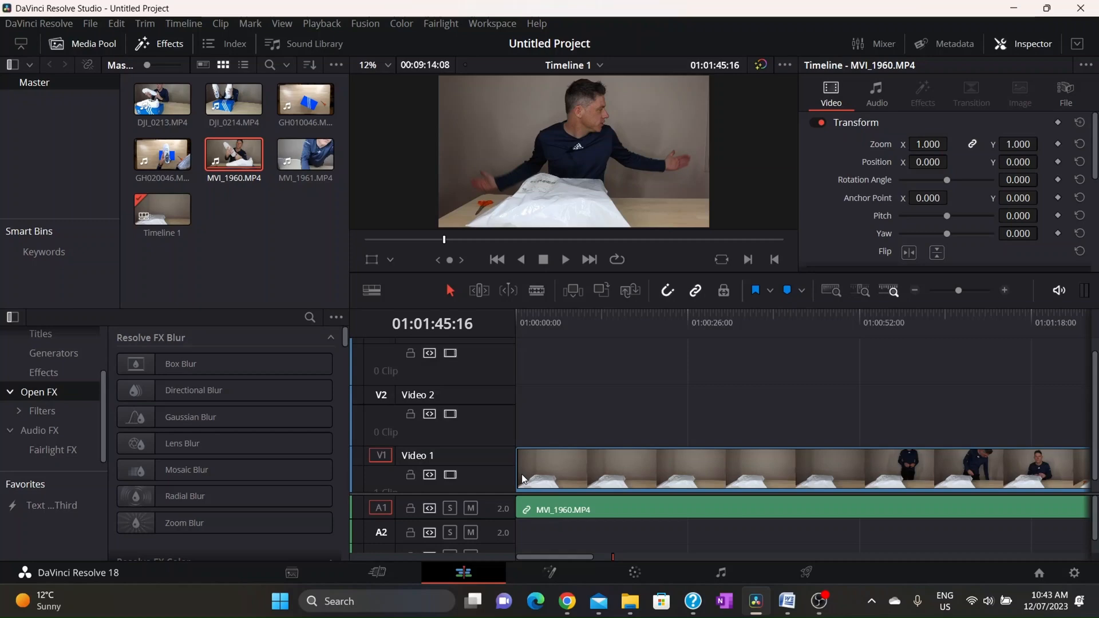
pyautogui.click(162, 98)
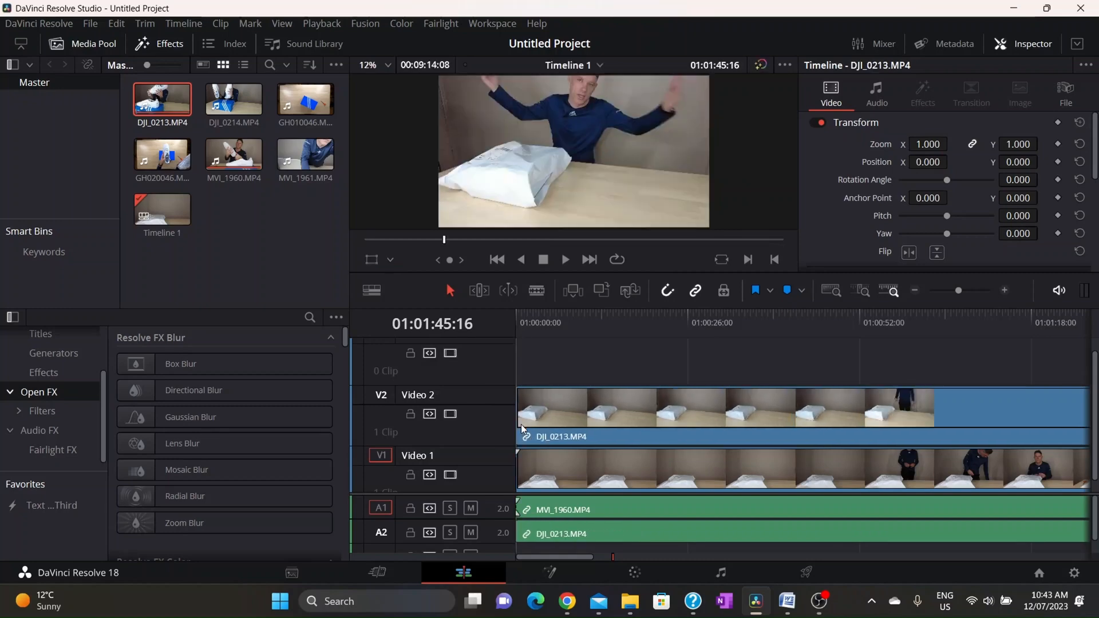
pyautogui.click(305, 97)
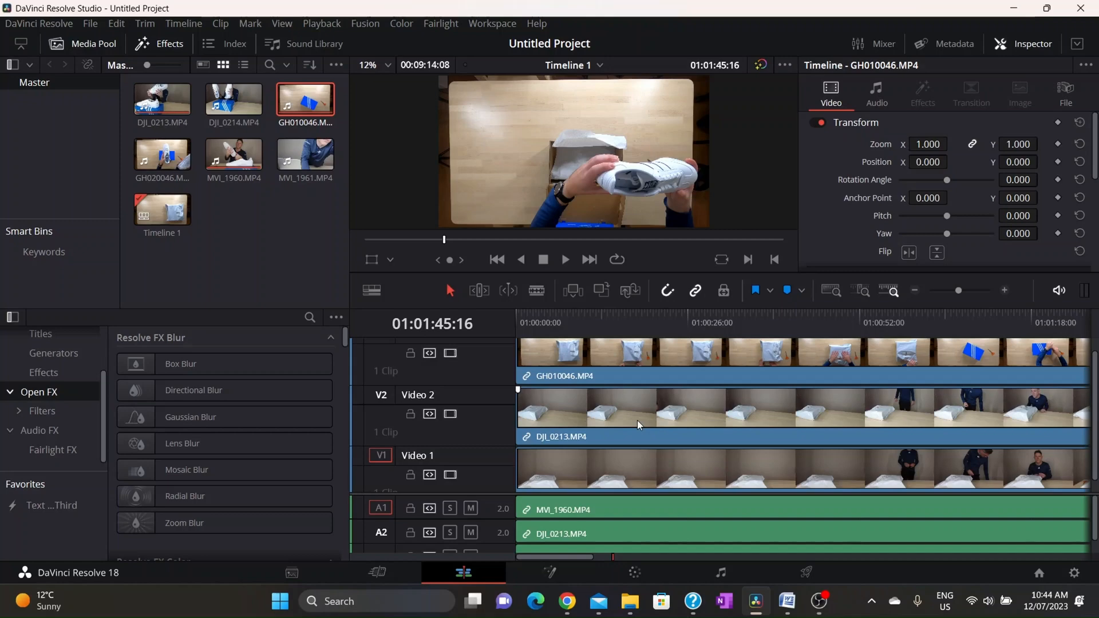
# Step: Select DJI_0213 and MVI_1960 and auto-align them based on waveform
pyautogui.click(636, 421)
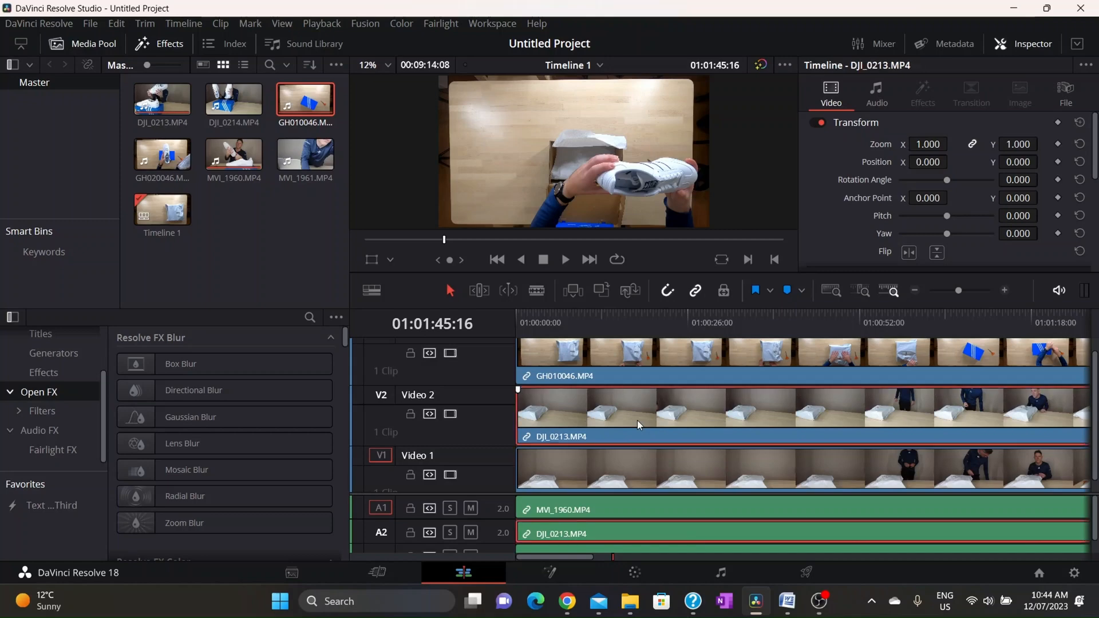
pyautogui.click(621, 466)
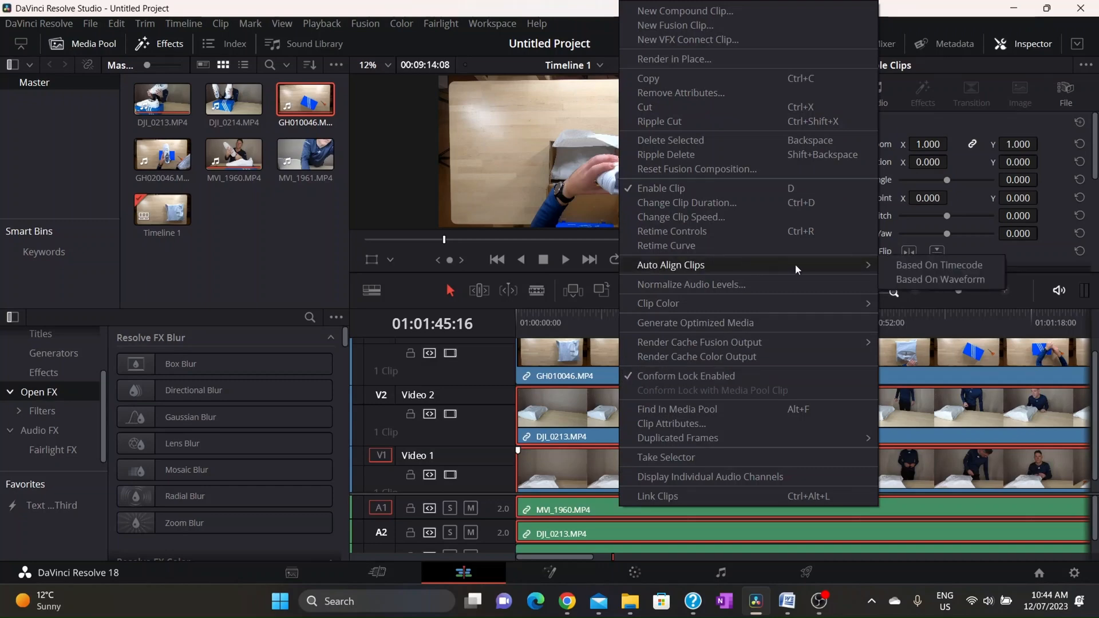
pyautogui.moveTo(940, 279)
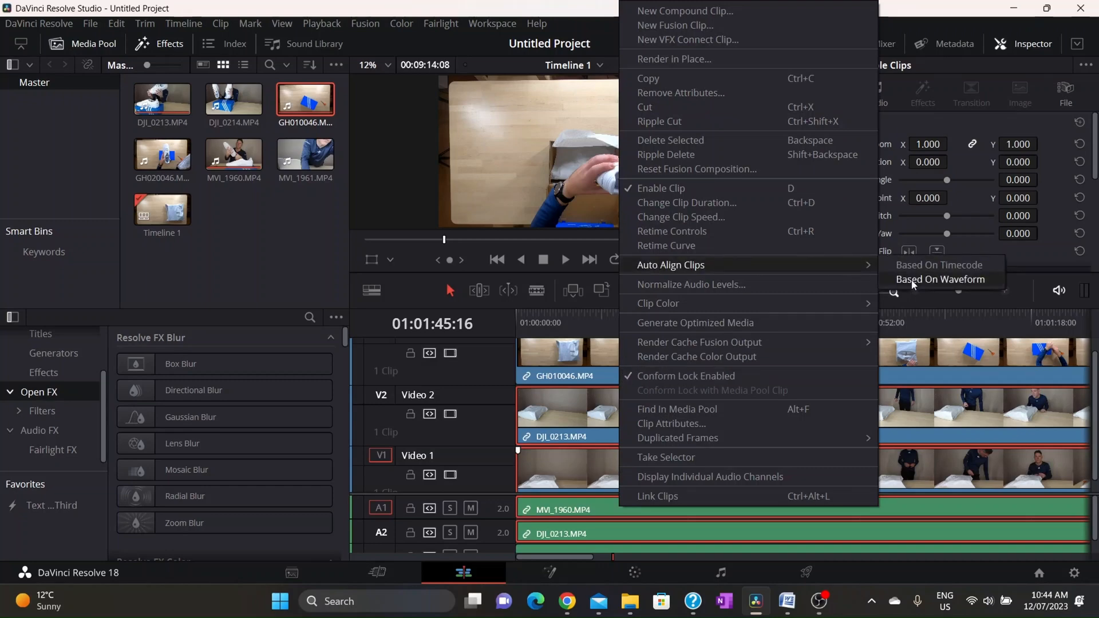
pyautogui.click(940, 279)
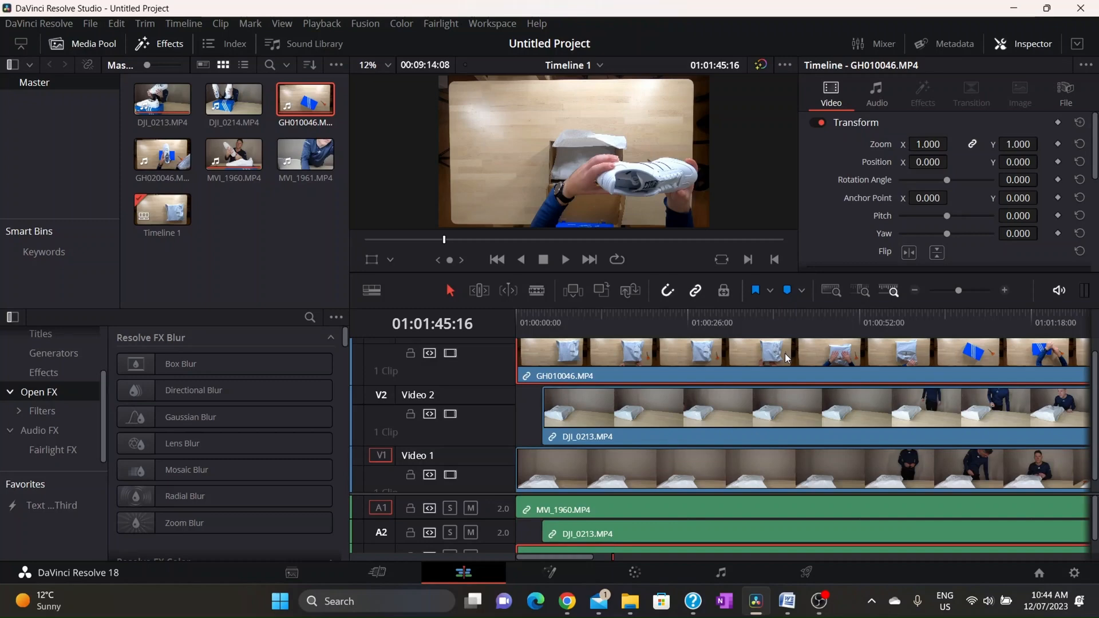
# Step: Select MVI_1960 with GH010046 and auto-align them based on waveform
pyautogui.click(708, 469)
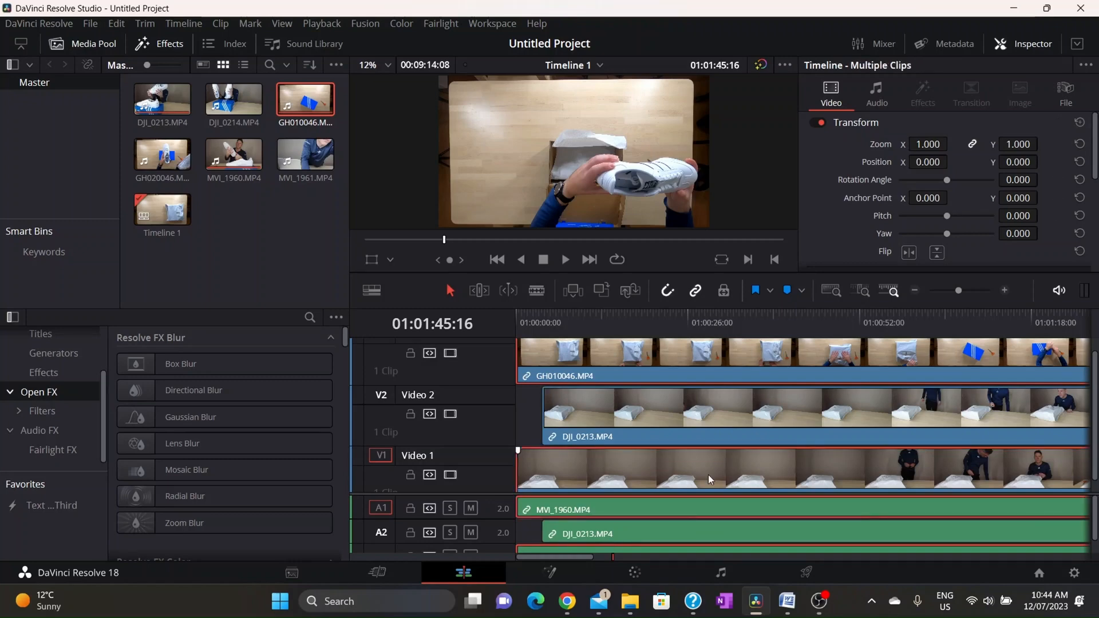
pyautogui.moveTo(719, 493)
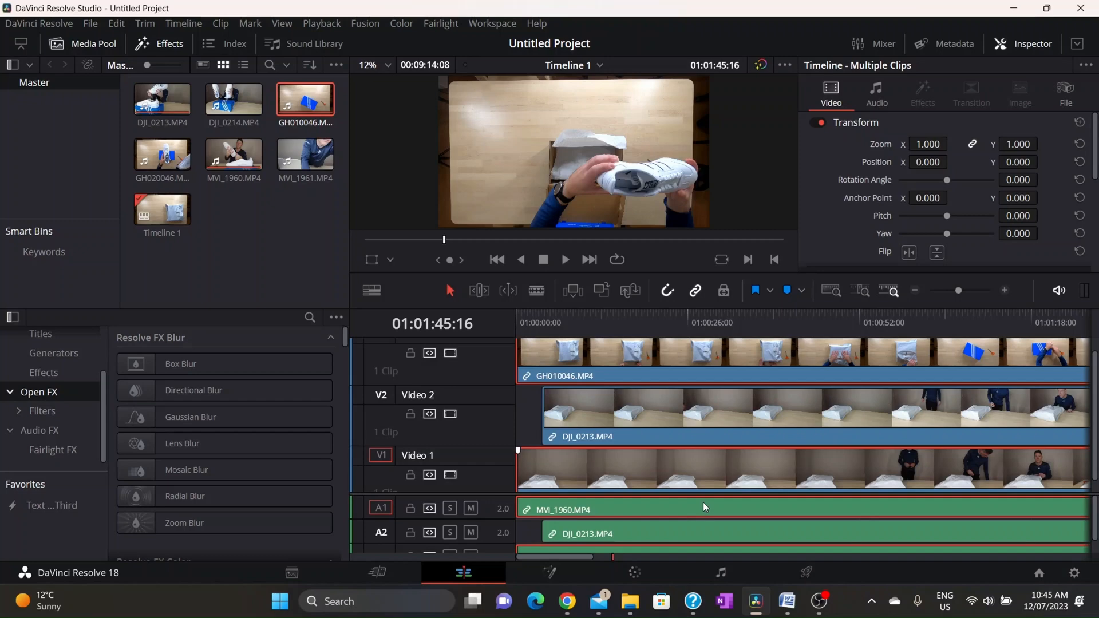
pyautogui.moveTo(715, 481)
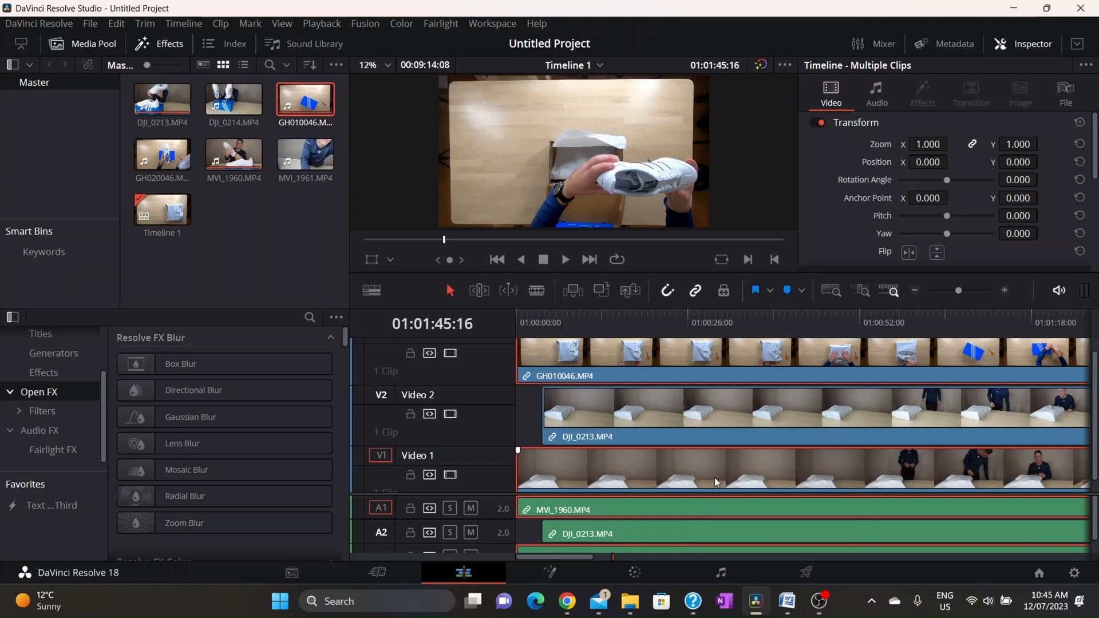
pyautogui.rightClick(715, 482)
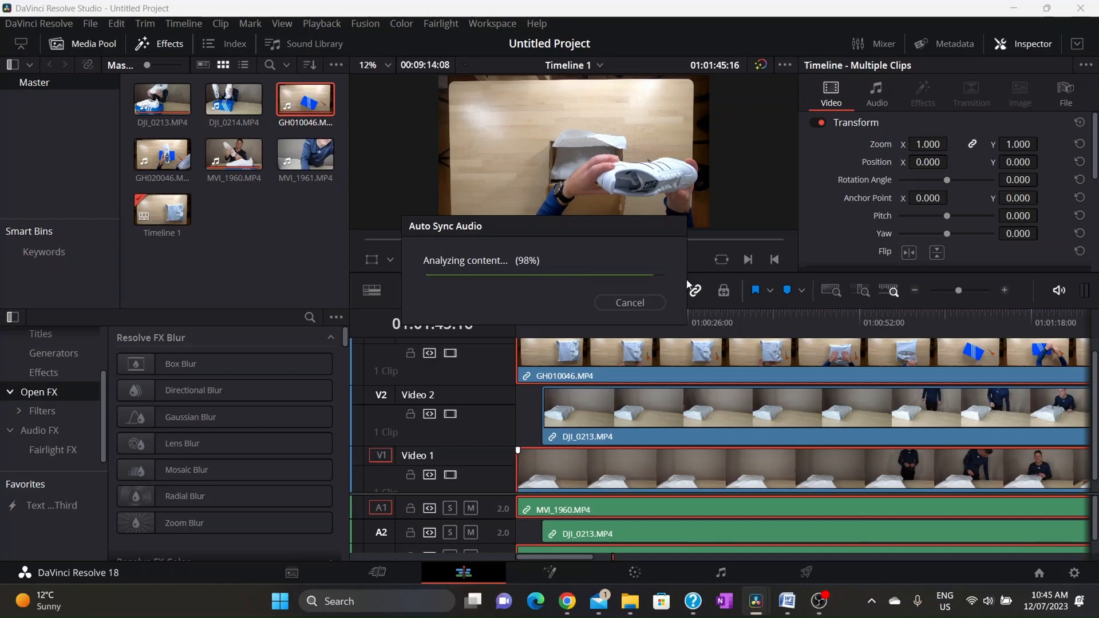
pyautogui.click(628, 302)
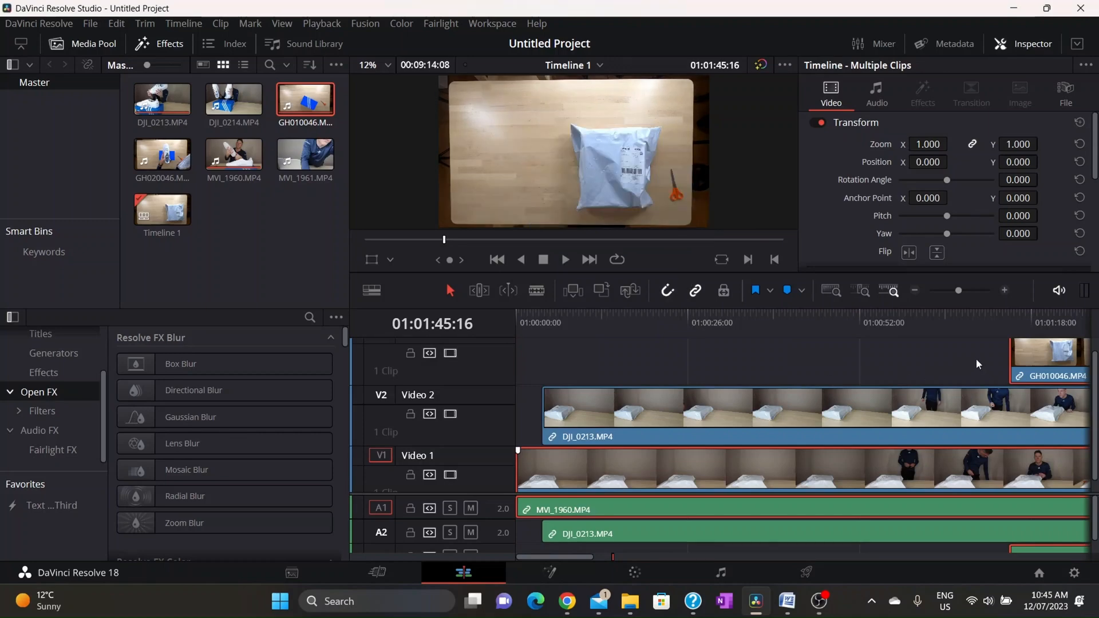
pyautogui.moveTo(1009, 359)
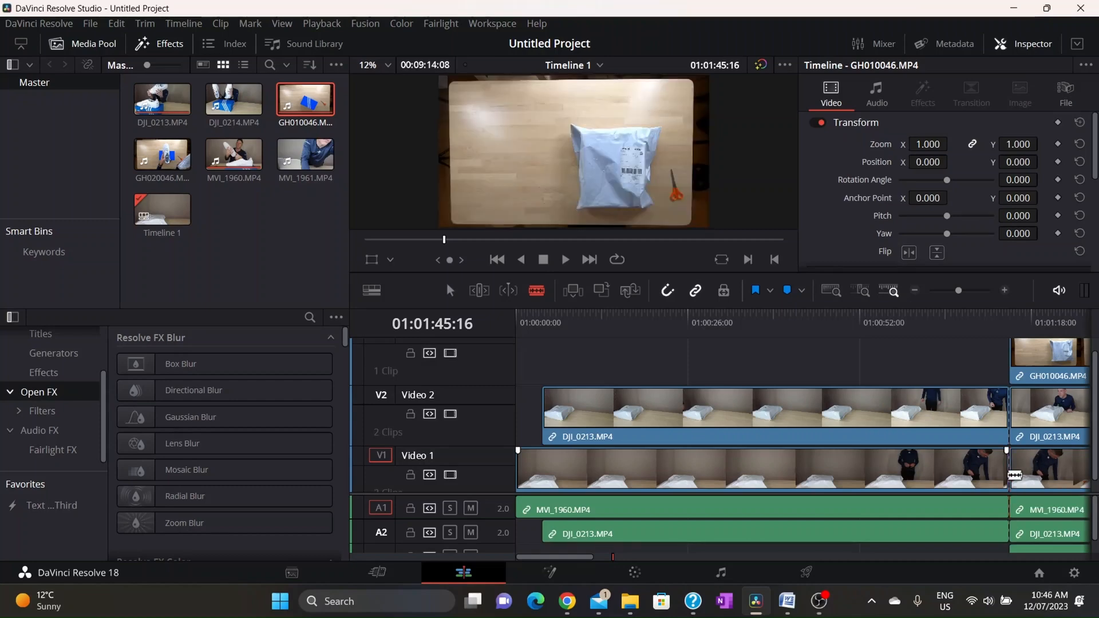
# Step: Cut the MVI_1960 and DJI_0213 footage preceding GH010046's start
pyautogui.click(449, 289)
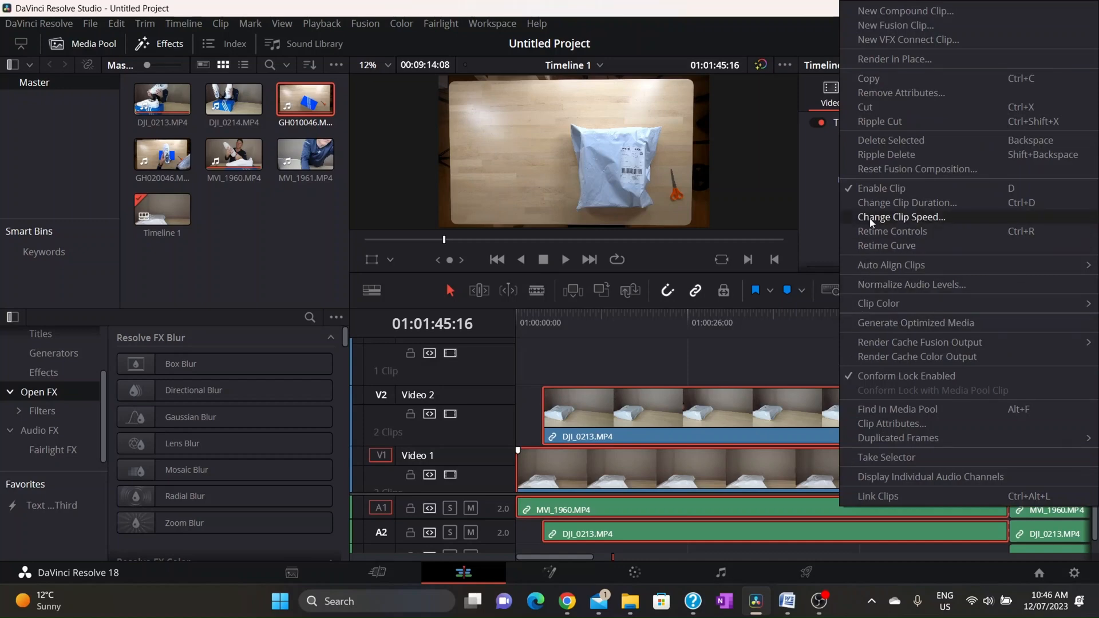
pyautogui.moveTo(890, 139)
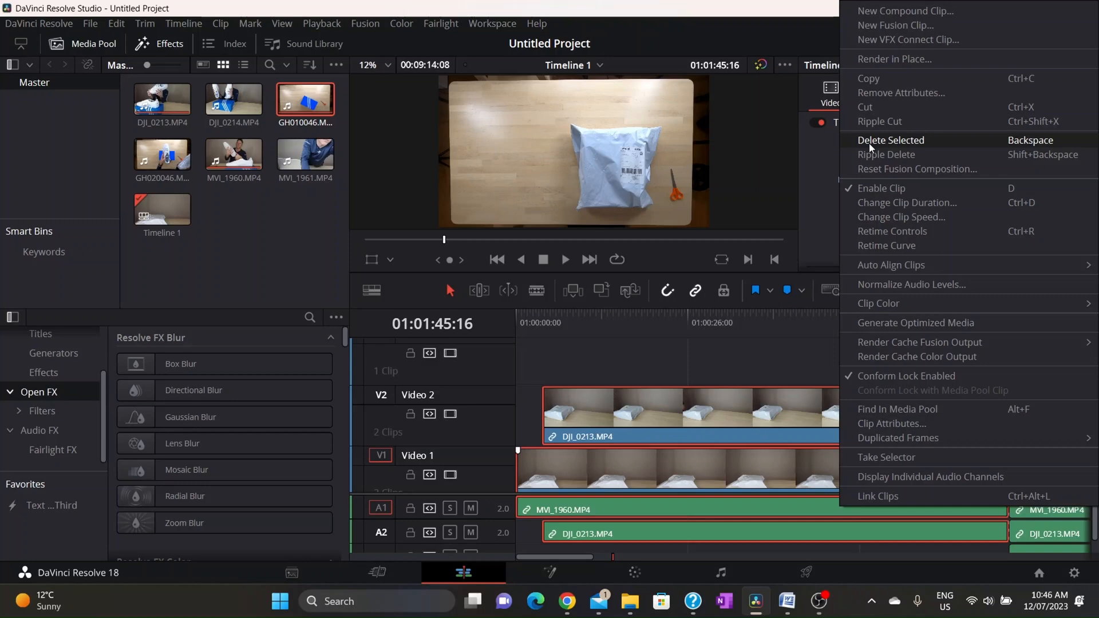
pyautogui.moveTo(886, 154)
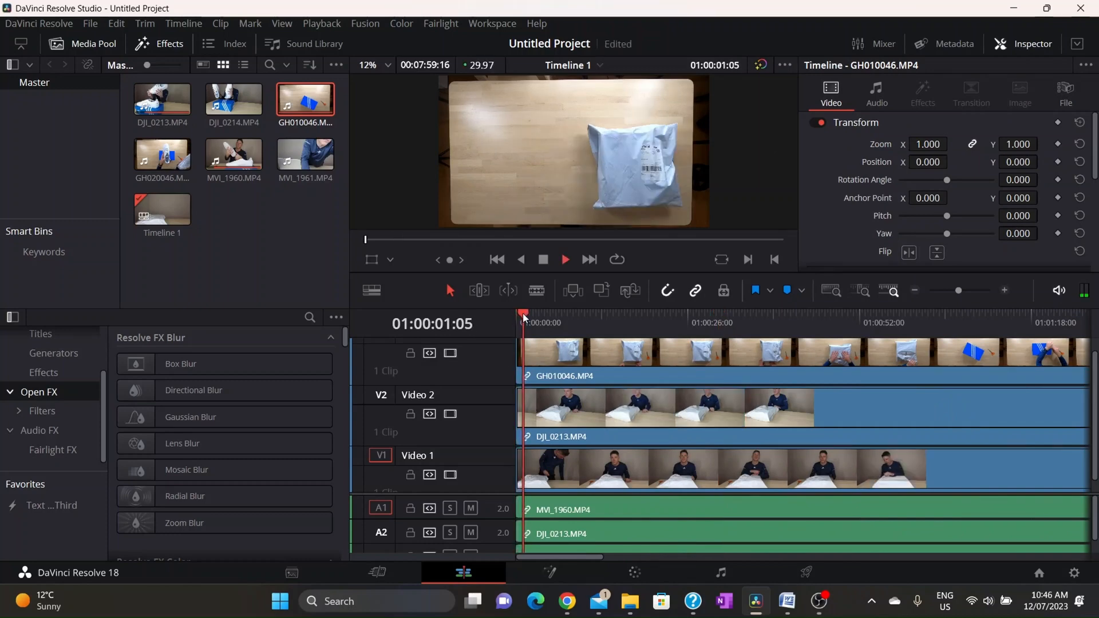
pyautogui.click(536, 316)
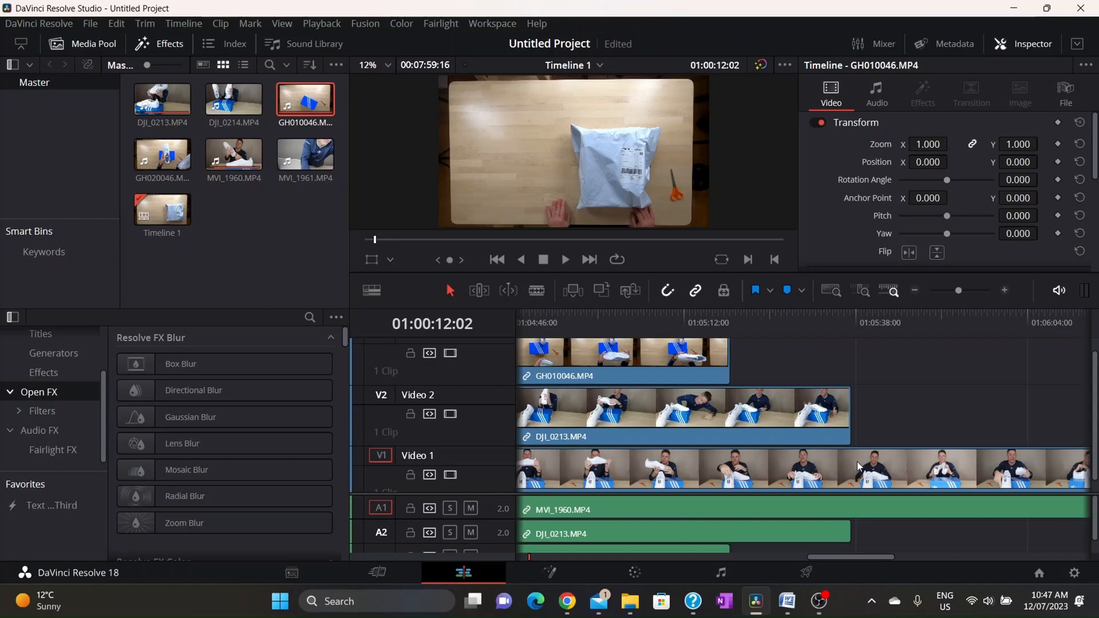
pyautogui.moveTo(238, 229)
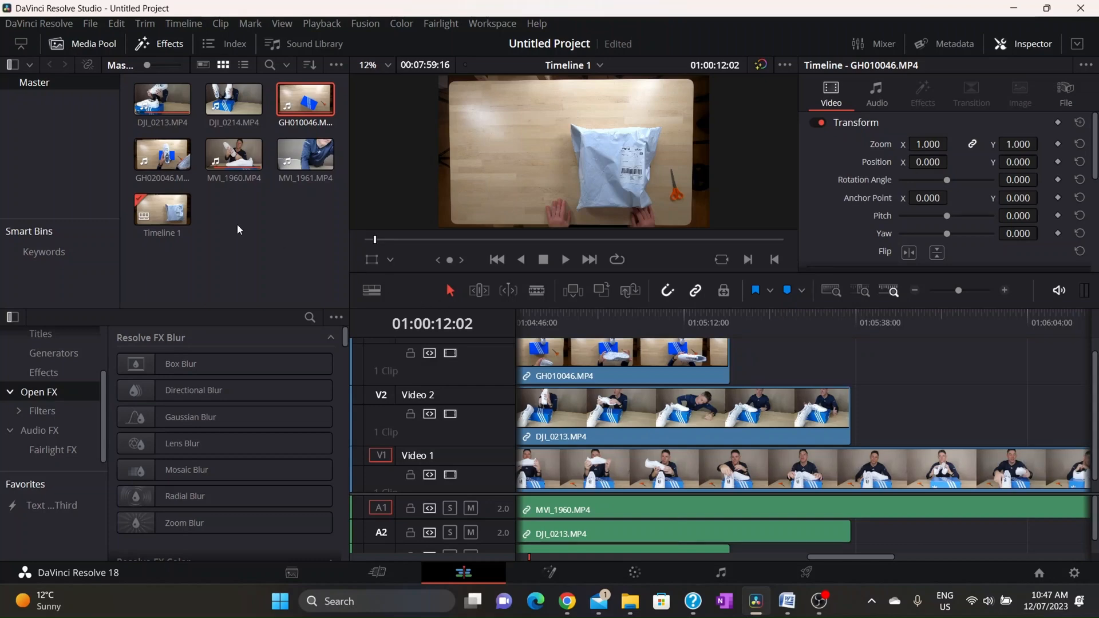
# Step: Add GH020046 after GH010046 on V3 and DJI_0214 after DJI_0213 on V2
pyautogui.click(161, 156)
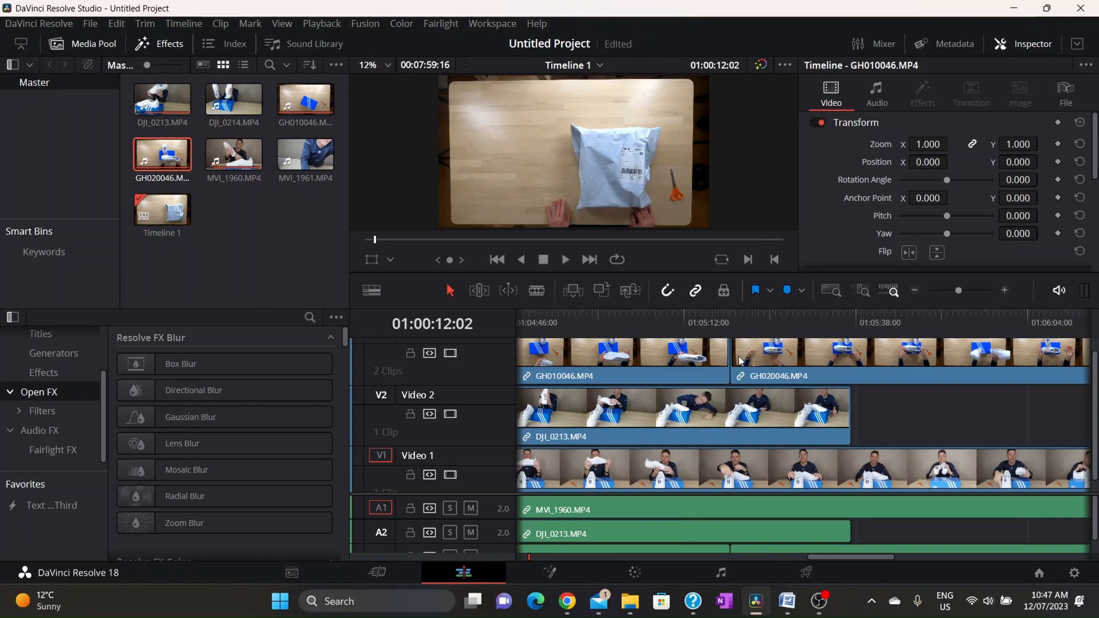
pyautogui.click(233, 98)
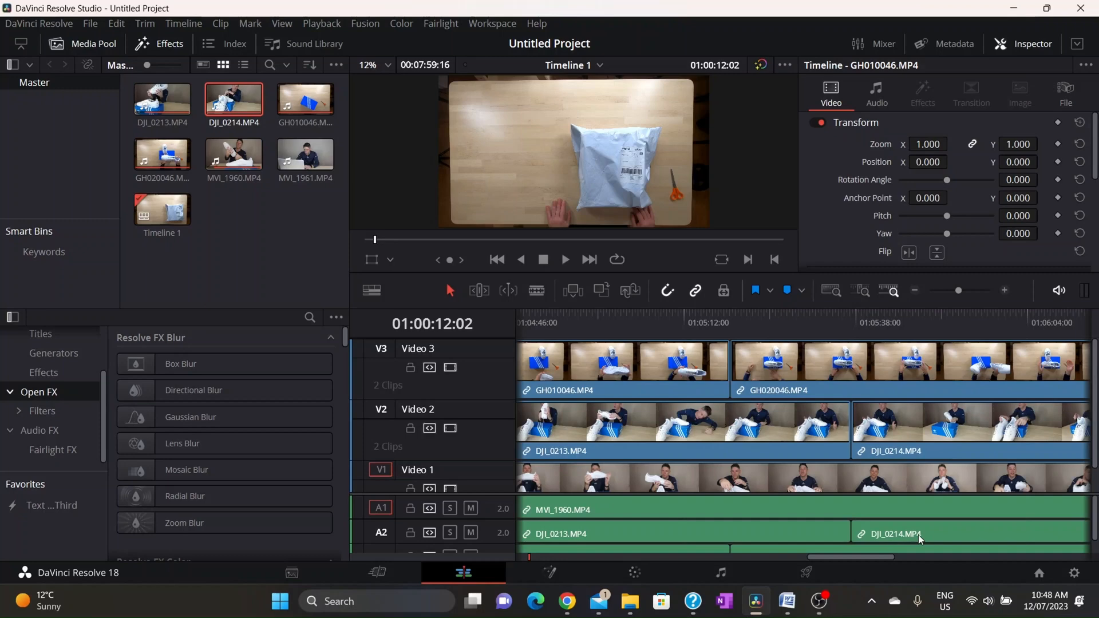
pyautogui.moveTo(921, 530)
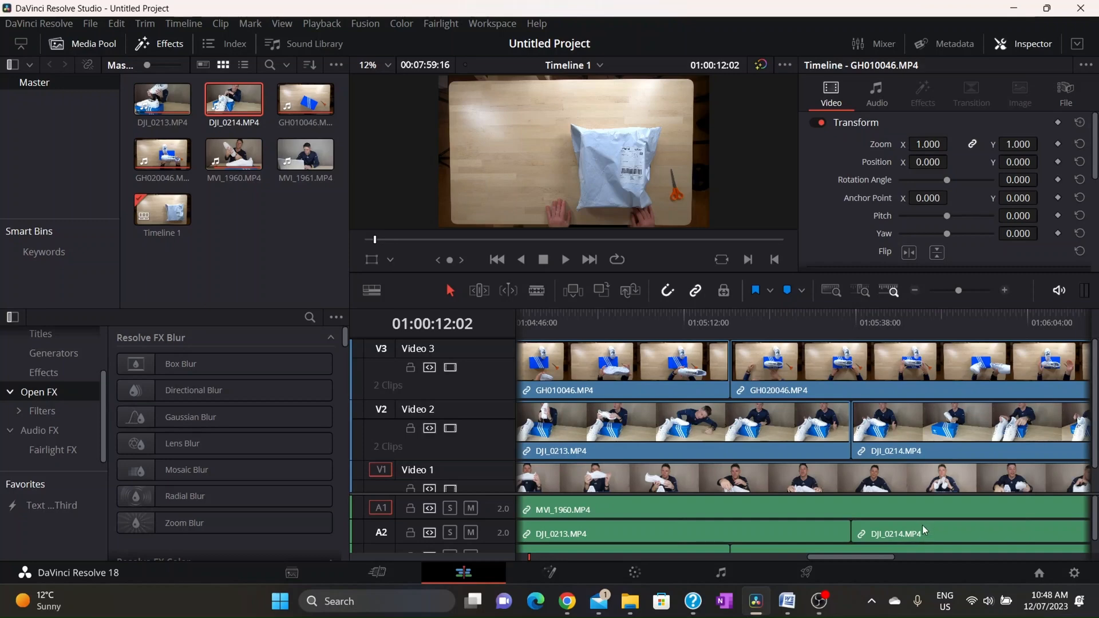